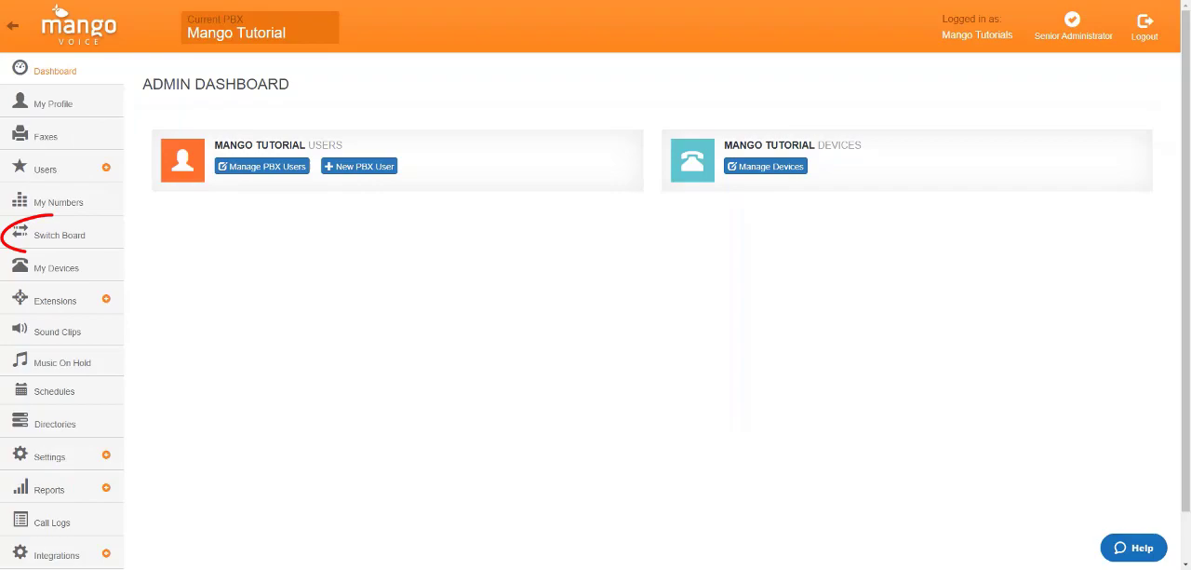
{"action": "mouse_move", "coordinate": [59, 235]}
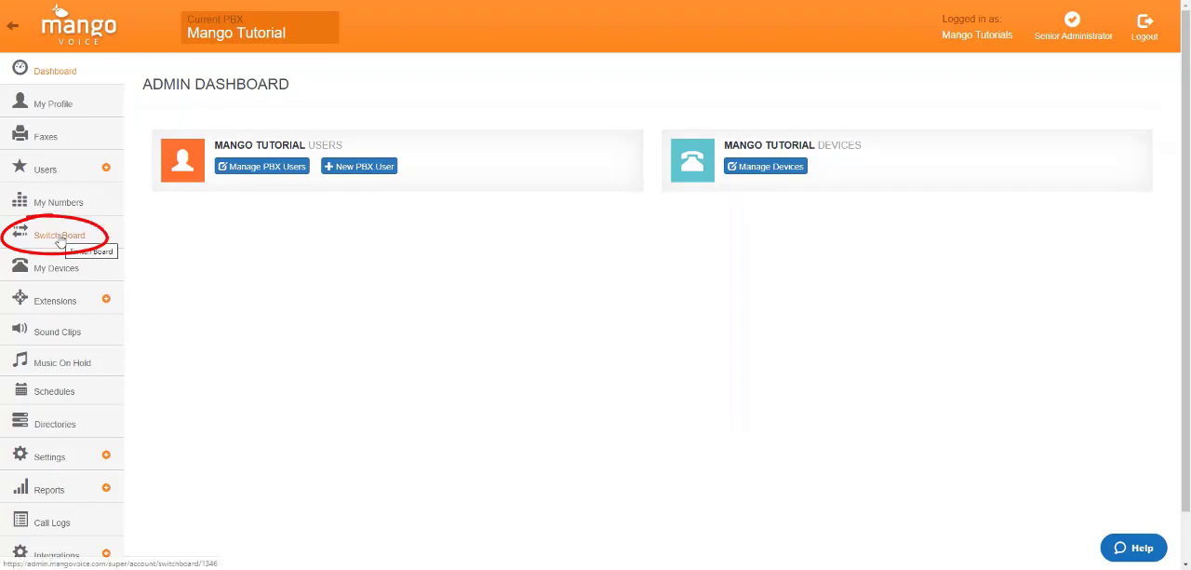
Open the 'Switch Board - 1000' call flow from the Switch Board list.
{"action": "left_click", "coordinate": [59, 234]}
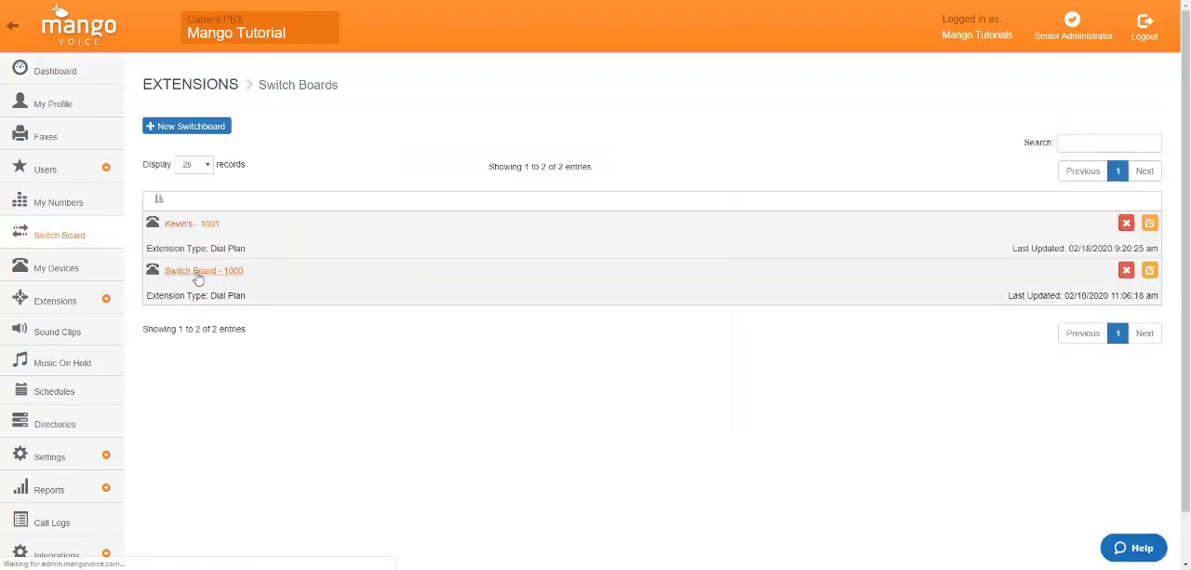
{"action": "left_click", "coordinate": [203, 270]}
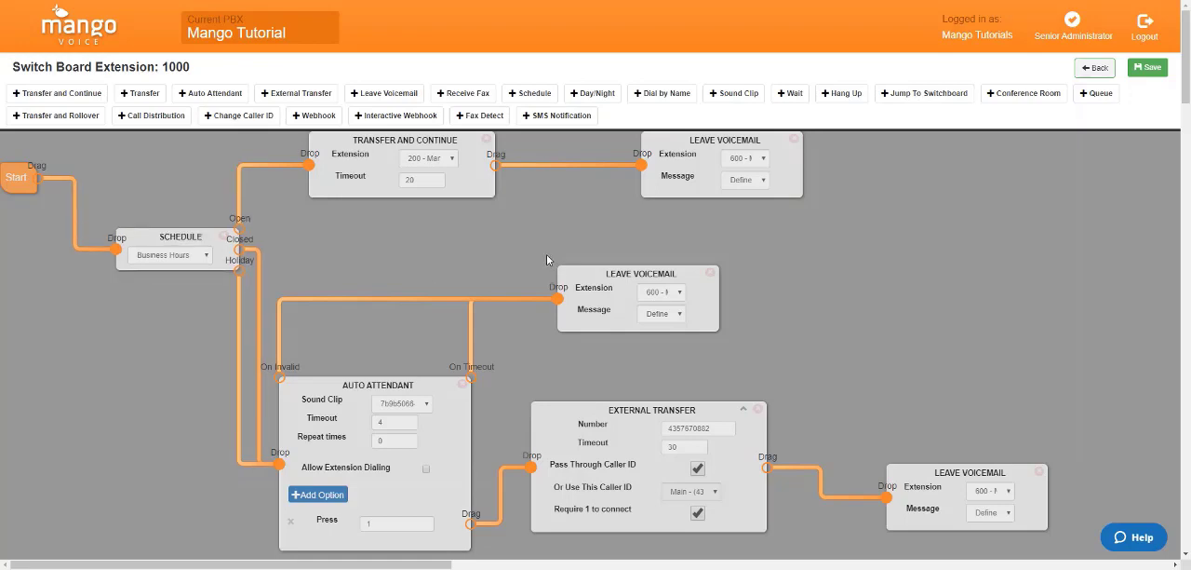
Return to the switchboards list, then open the Business Hours schedule from Schedules.
{"action": "left_click", "coordinate": [1094, 67]}
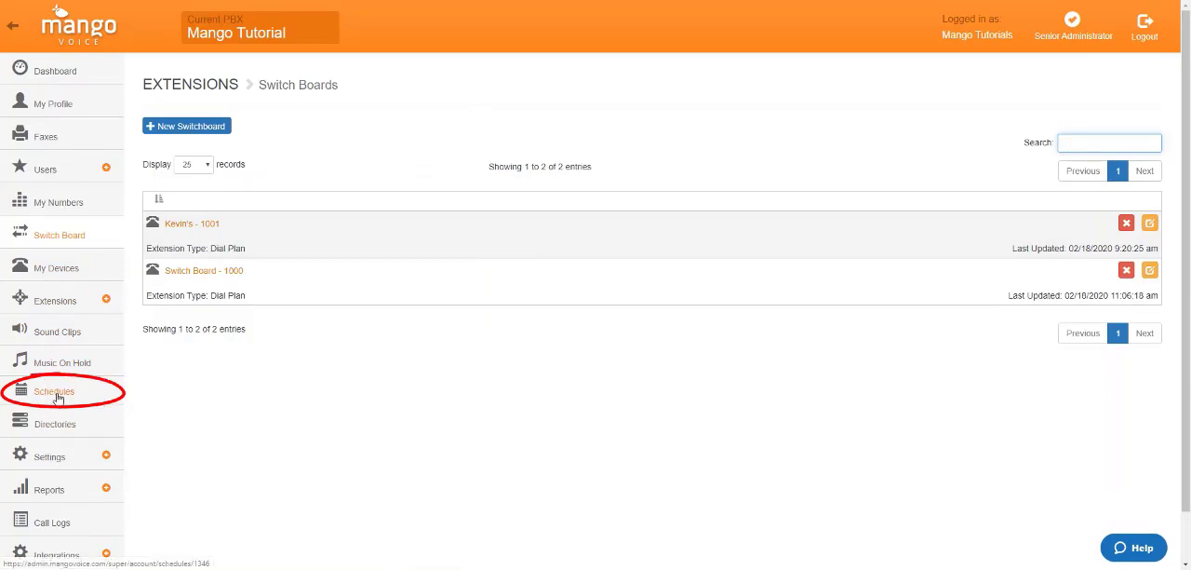
{"action": "left_click", "coordinate": [54, 391]}
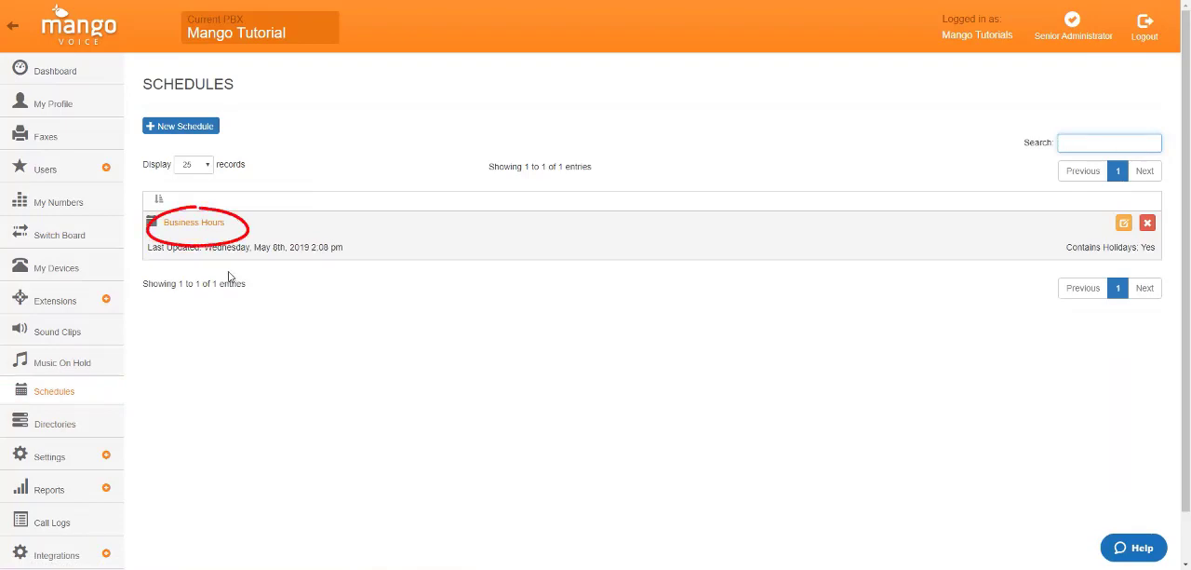
{"action": "left_click", "coordinate": [193, 221]}
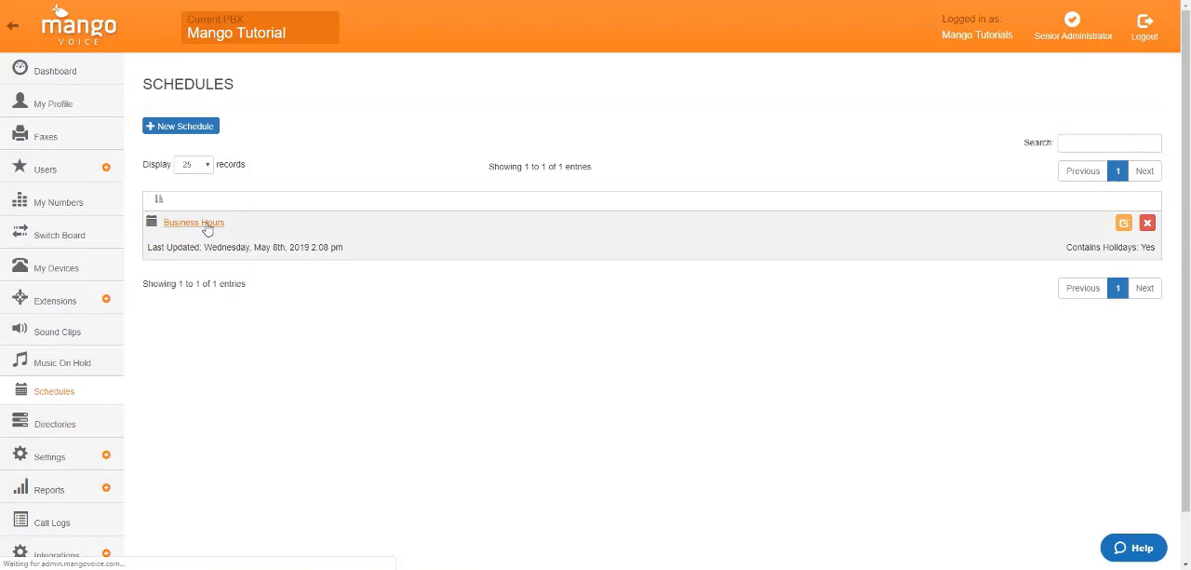
Review the Business Hours holidays and select the Vacation entry for November 25th.
{"action": "left_click", "coordinate": [194, 223]}
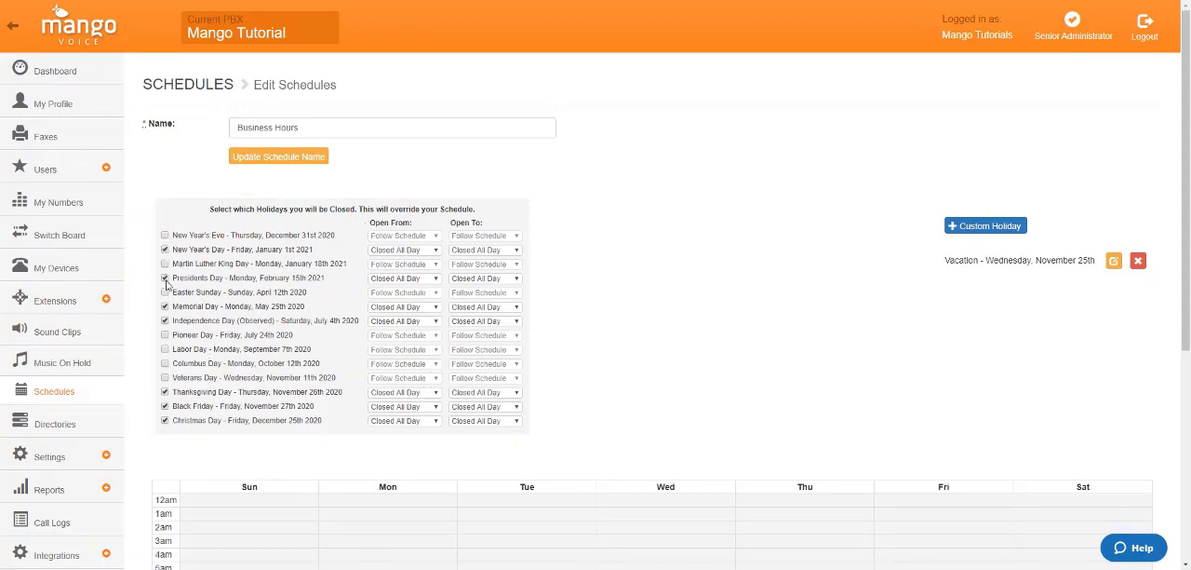
{"action": "left_click", "coordinate": [166, 277]}
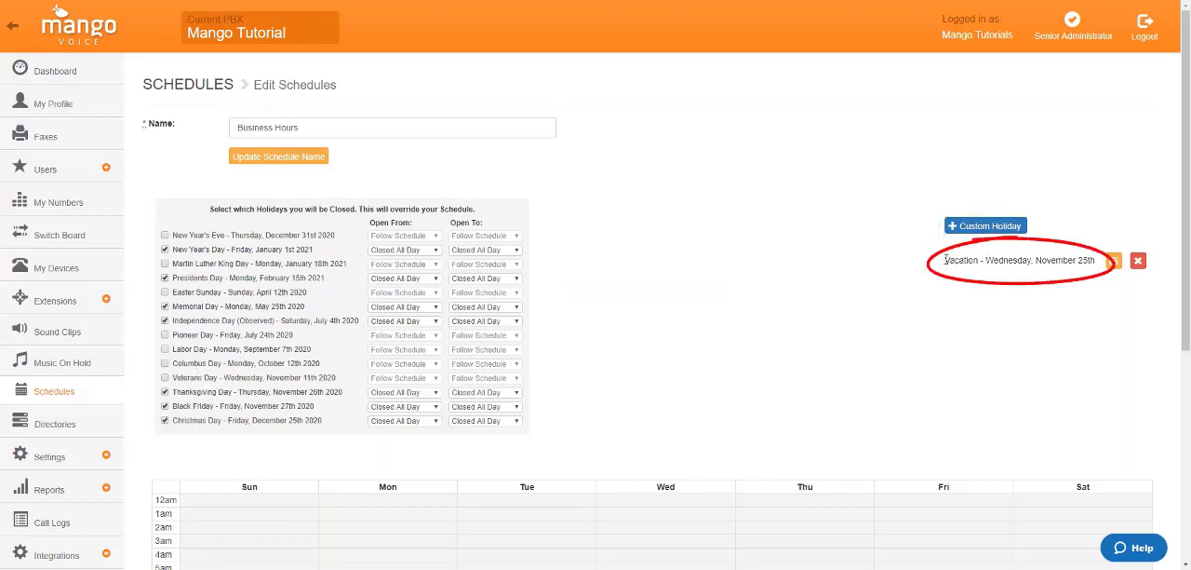
{"action": "triple_click", "coordinate": [1019, 260]}
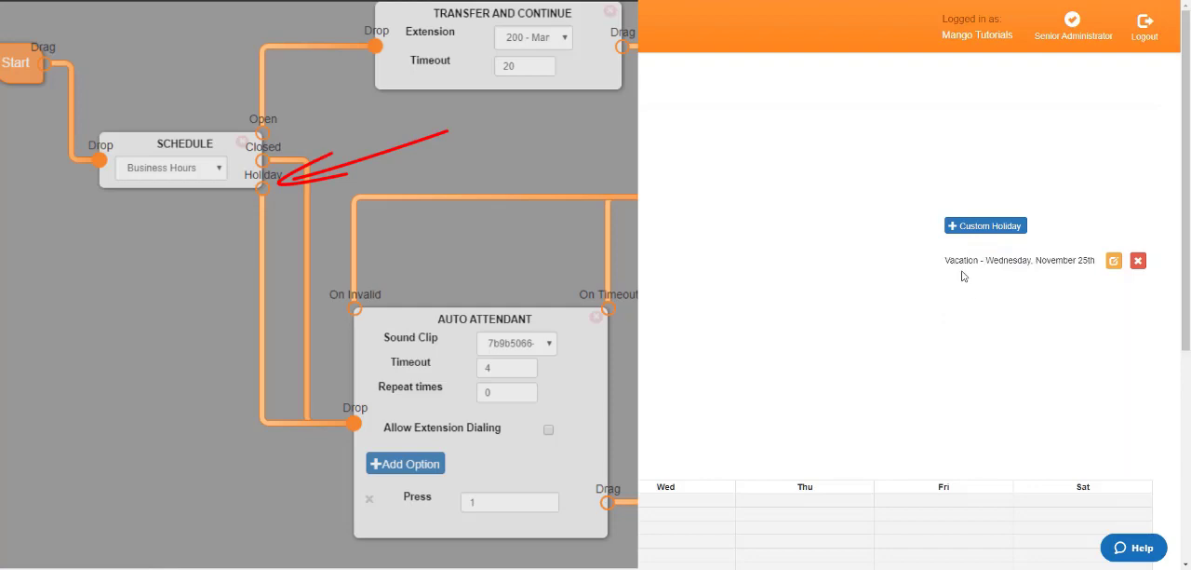
{"action": "mouse_move", "coordinate": [964, 275]}
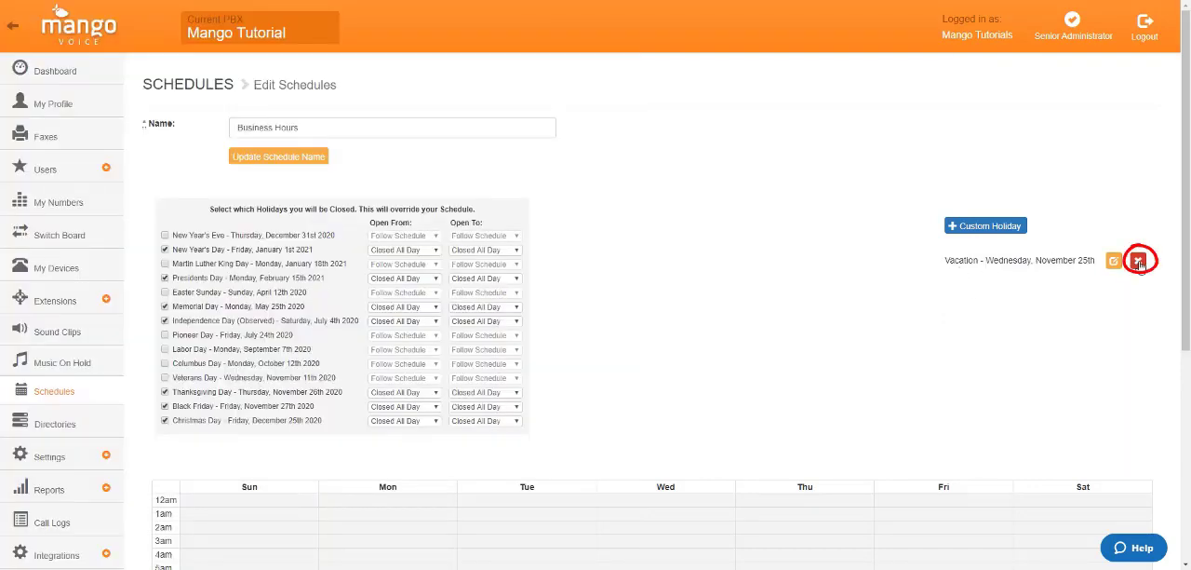
Delete the 'Vacation - Wednesday, November 25th' holiday and confirm it.
{"action": "left_click", "coordinate": [1139, 259]}
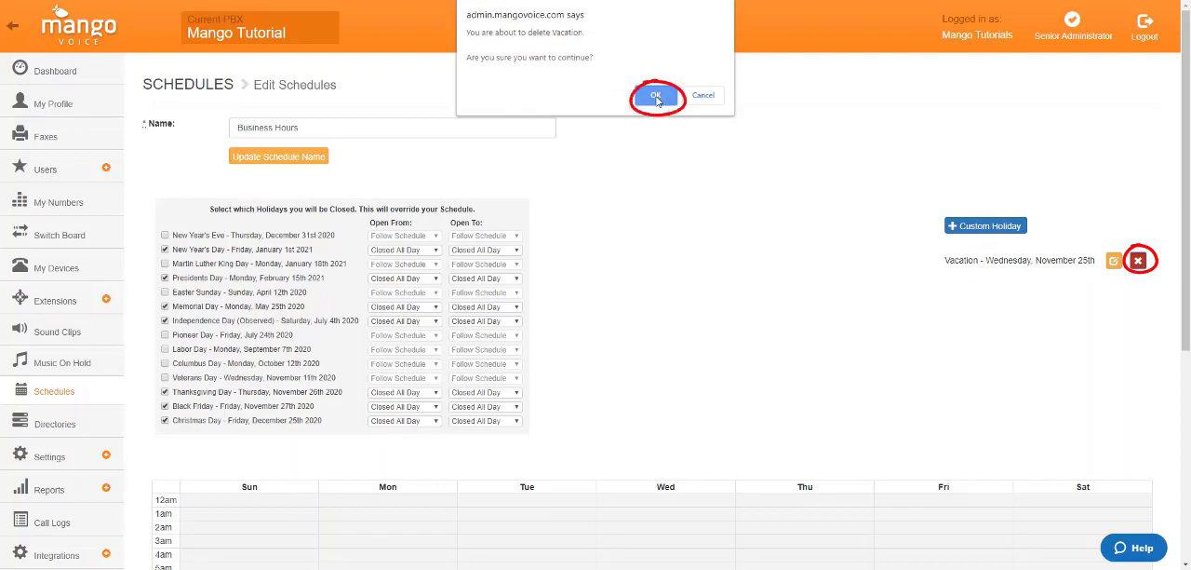
{"action": "left_click", "coordinate": [657, 96]}
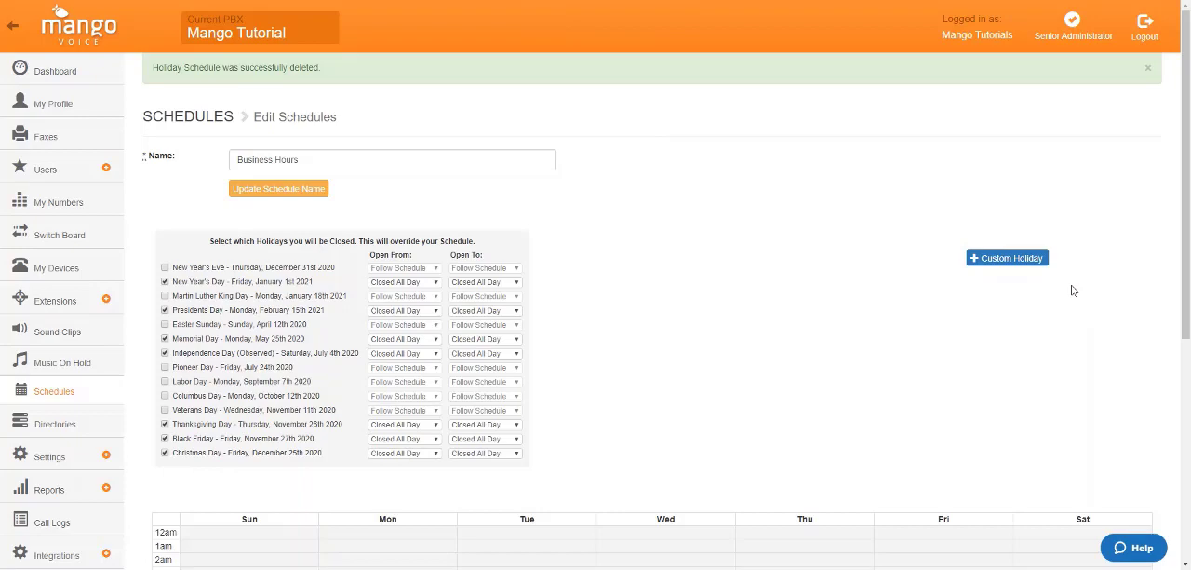
{"action": "mouse_move", "coordinate": [972, 300]}
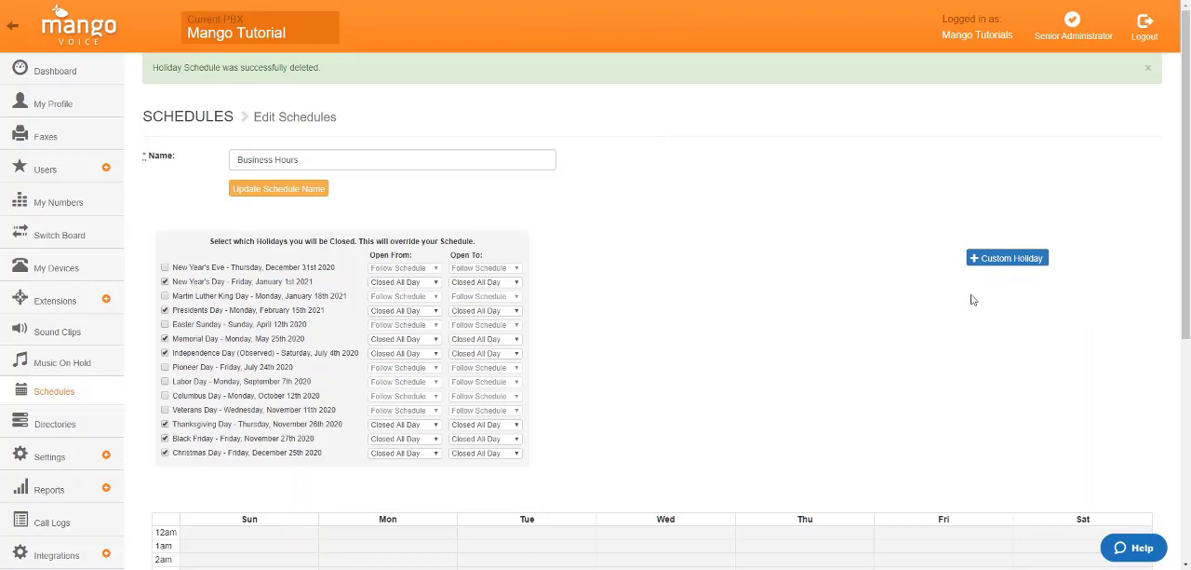
{"action": "mouse_move", "coordinate": [991, 357]}
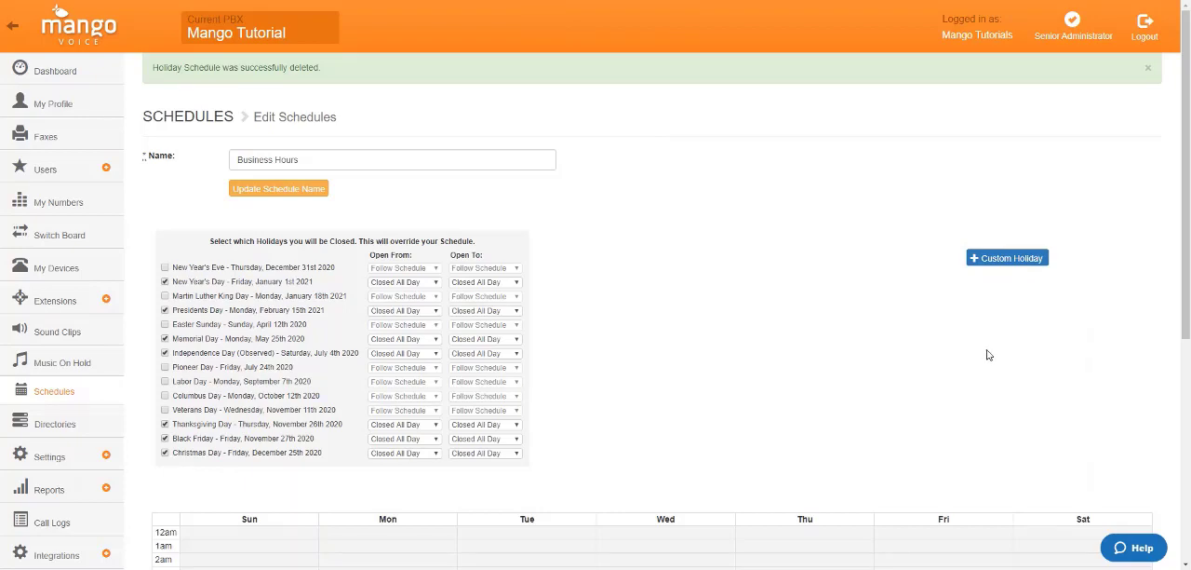
{"action": "mouse_move", "coordinate": [856, 316]}
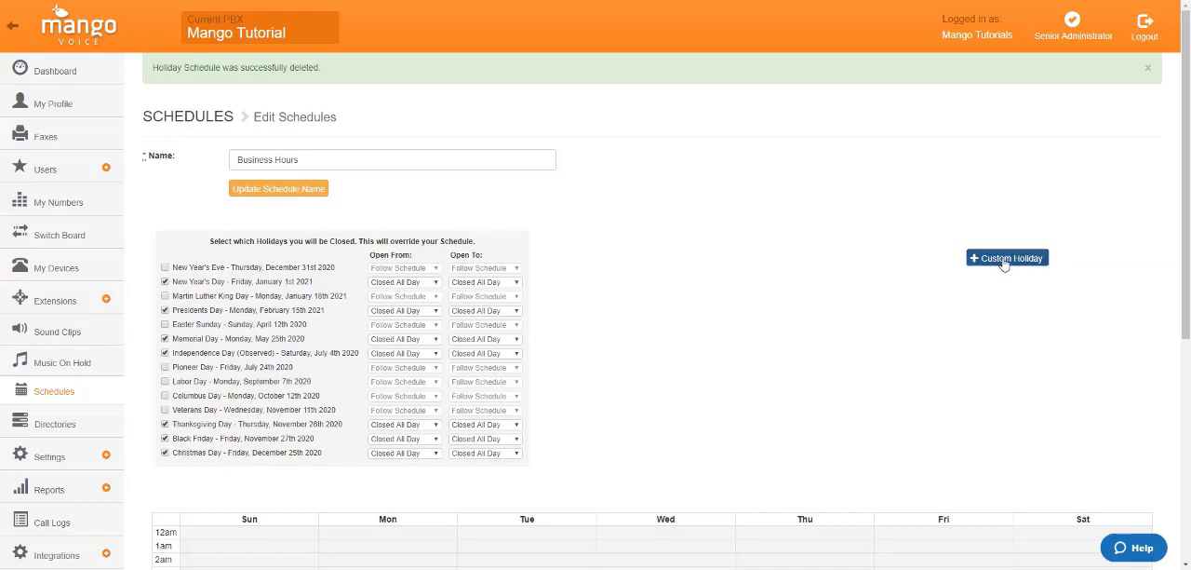
Add a custom holiday named Vacation dated May 7th.
{"action": "left_click", "coordinate": [1007, 258]}
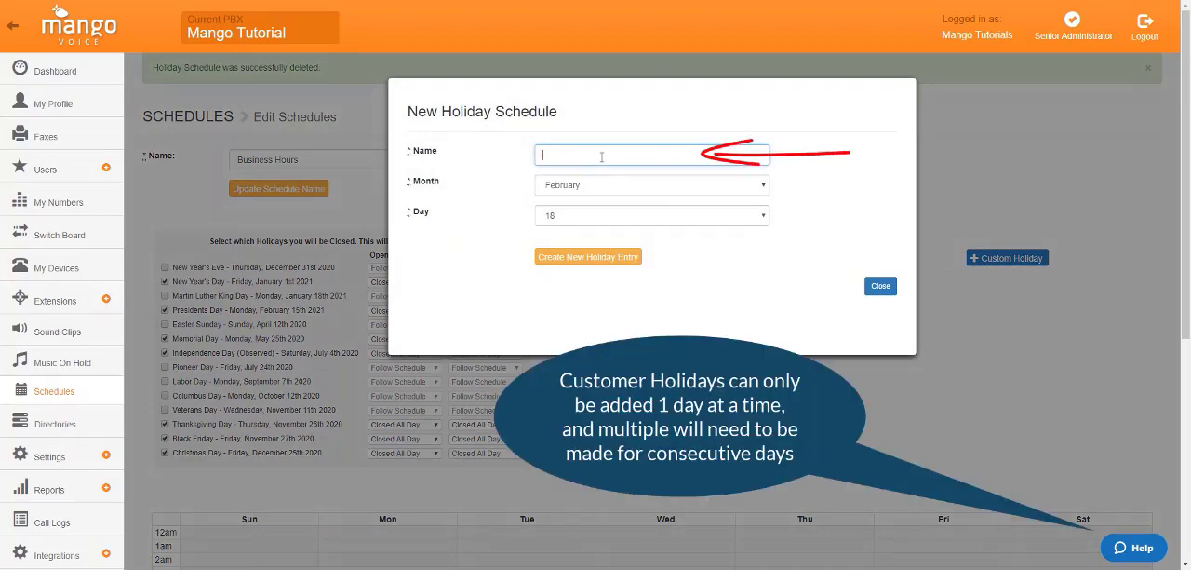
{"action": "type", "text": "Vacation"}
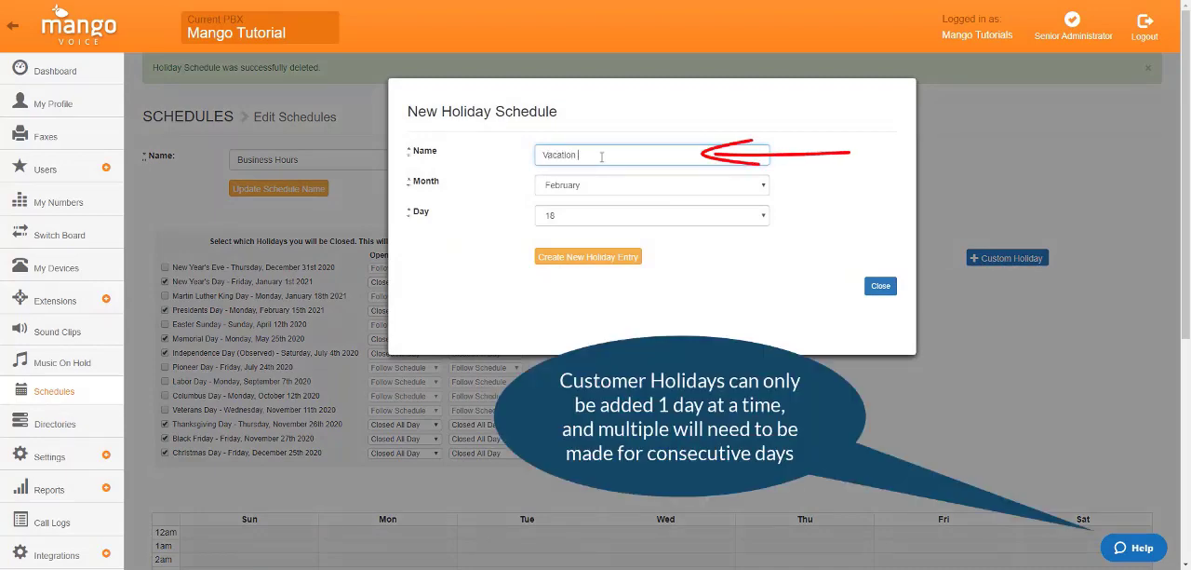
{"action": "left_click", "coordinate": [651, 184]}
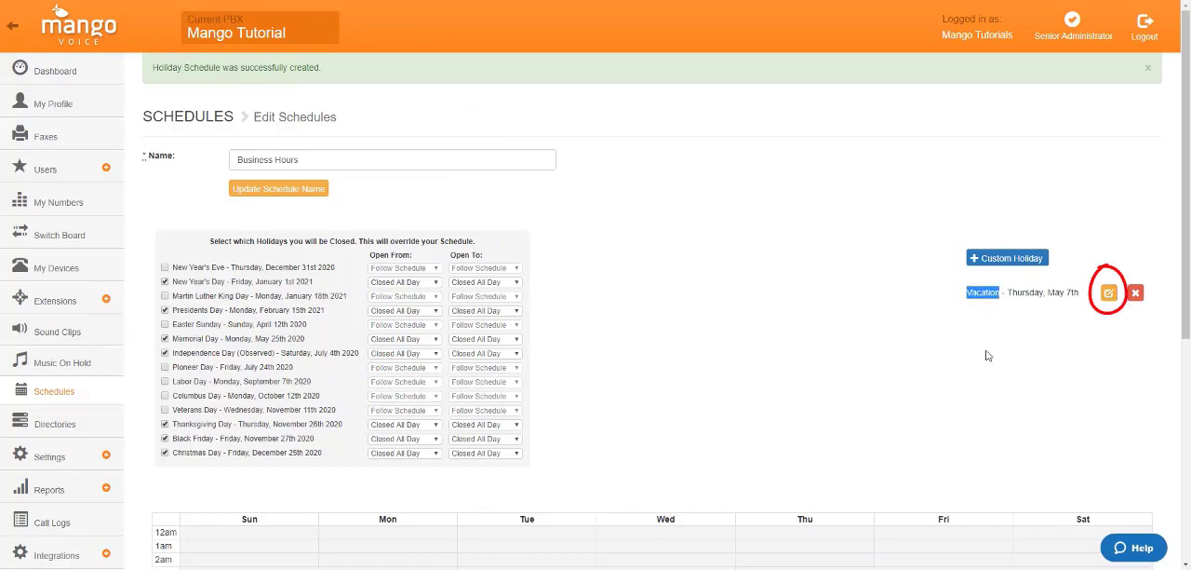
Rename the Vacation holiday to Conference on May 8th and save it.
{"action": "left_click", "coordinate": [1108, 292]}
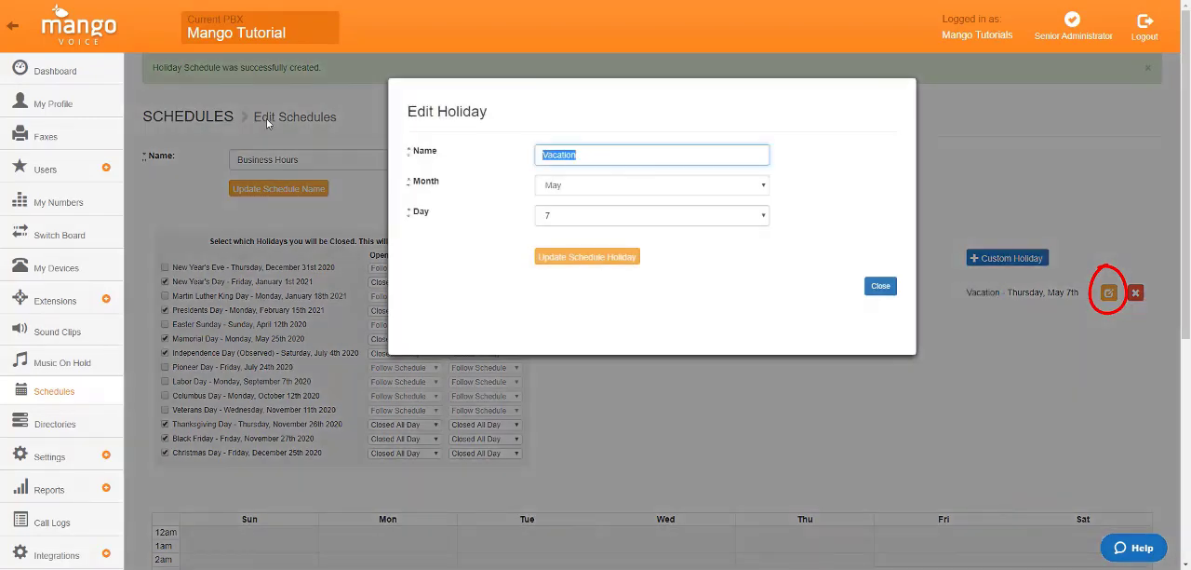
{"action": "type", "text": "Conference"}
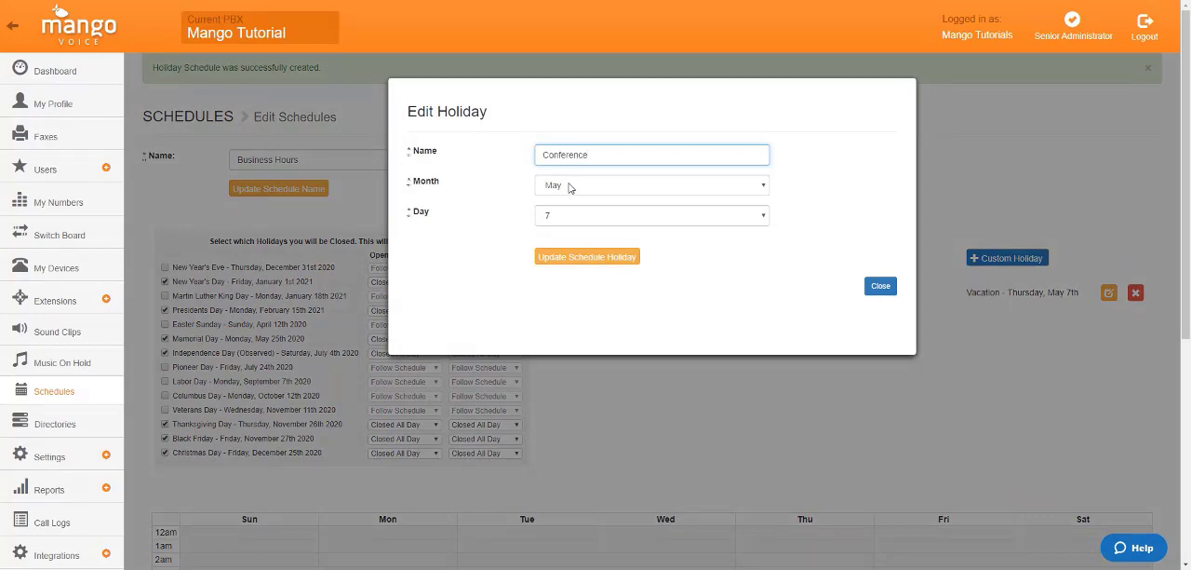
{"action": "left_click", "coordinate": [651, 215]}
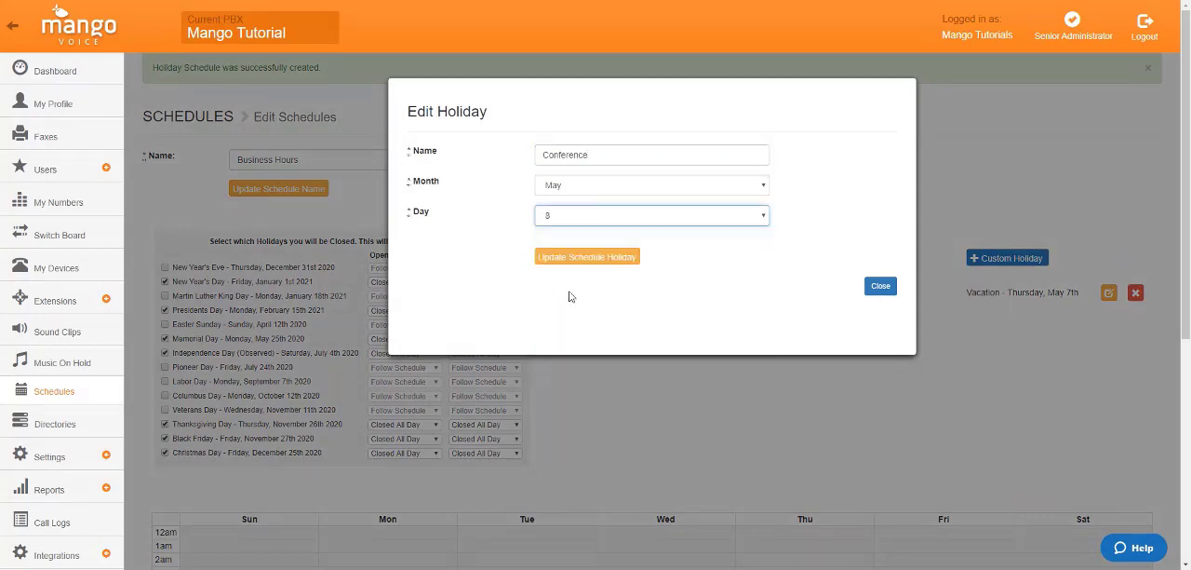
{"action": "left_click", "coordinate": [587, 256]}
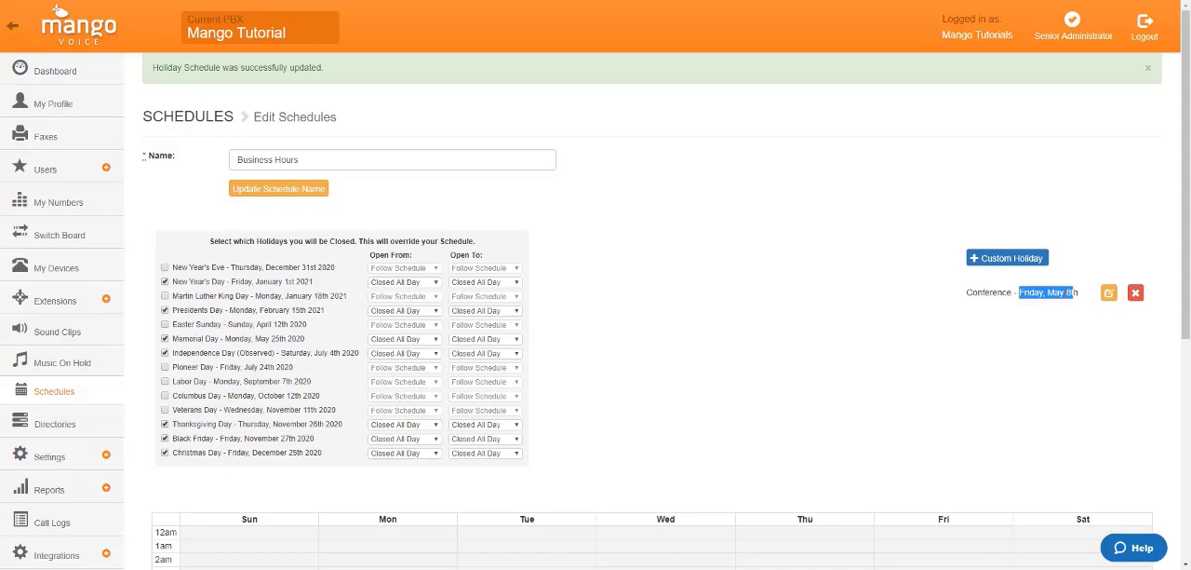
{"action": "mouse_move", "coordinate": [1036, 342]}
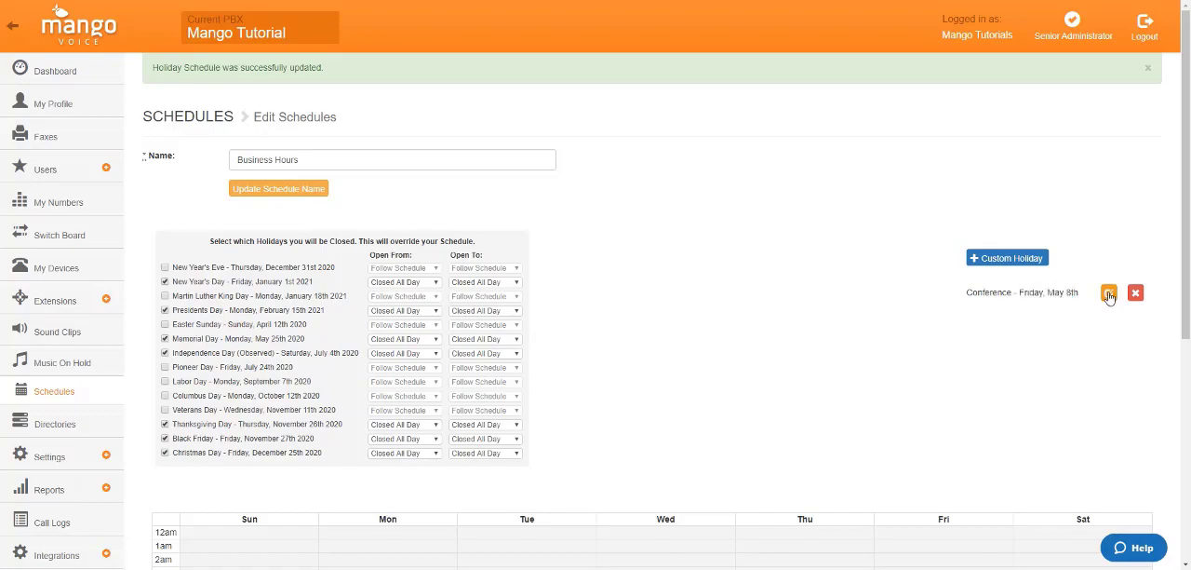
Edit the Conference holiday, changing its day from 8 to 9.
{"action": "left_click", "coordinate": [1108, 292]}
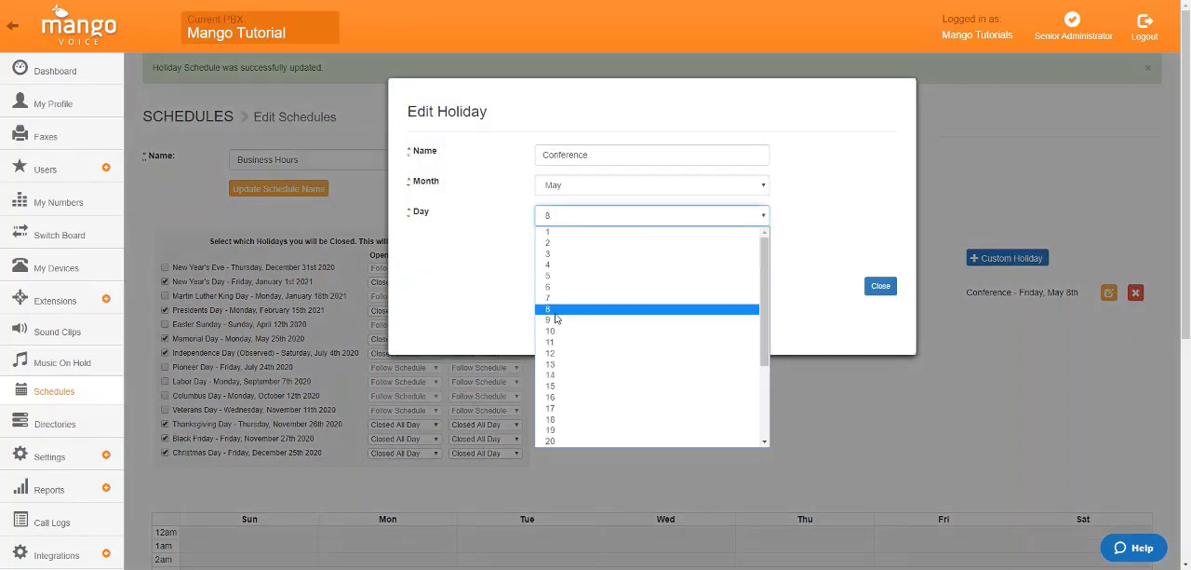
{"action": "left_click", "coordinate": [549, 319]}
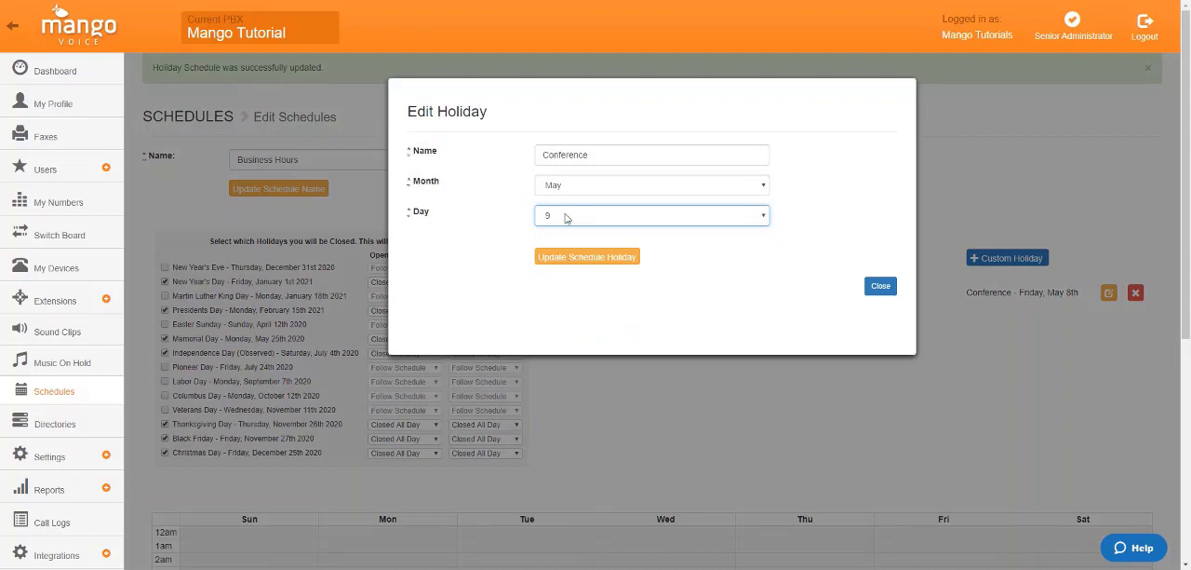
{"action": "mouse_move", "coordinate": [544, 289]}
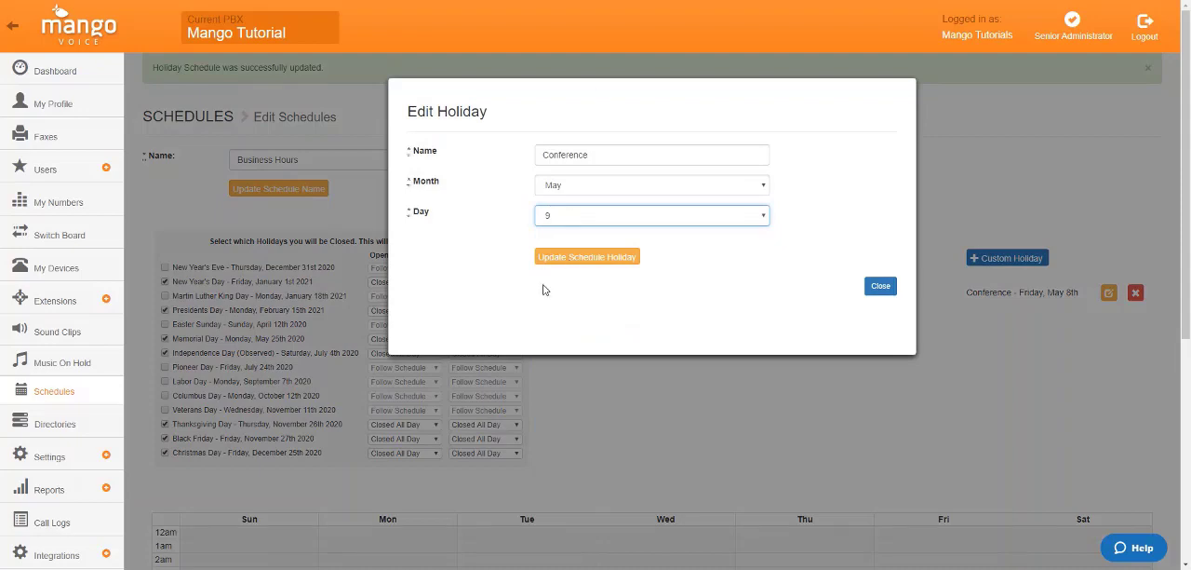
{"action": "mouse_move", "coordinate": [941, 351]}
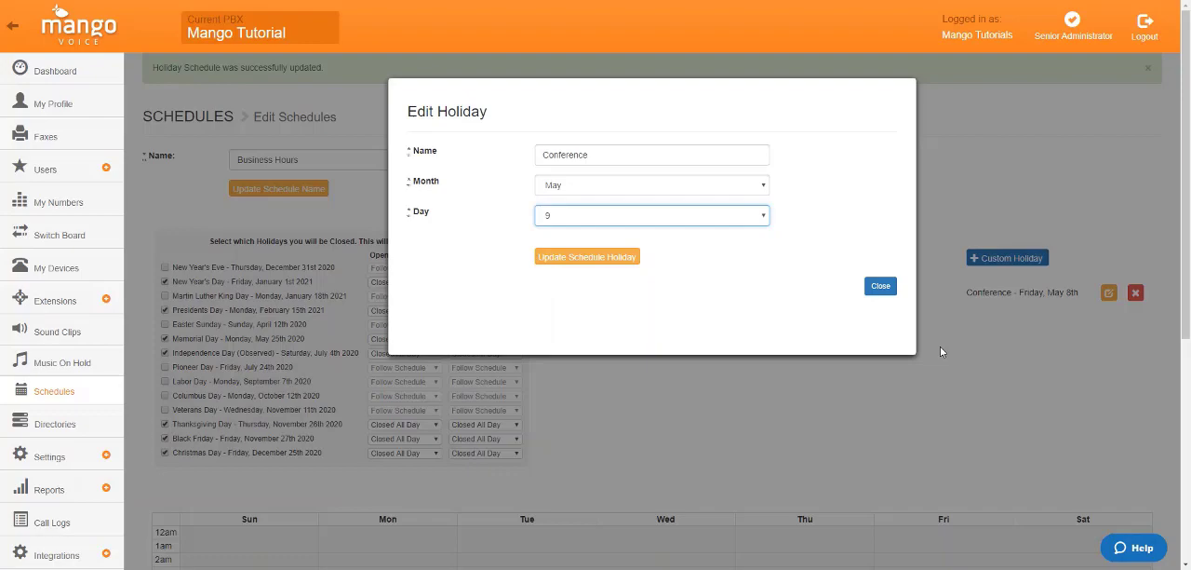
{"action": "left_click", "coordinate": [879, 285]}
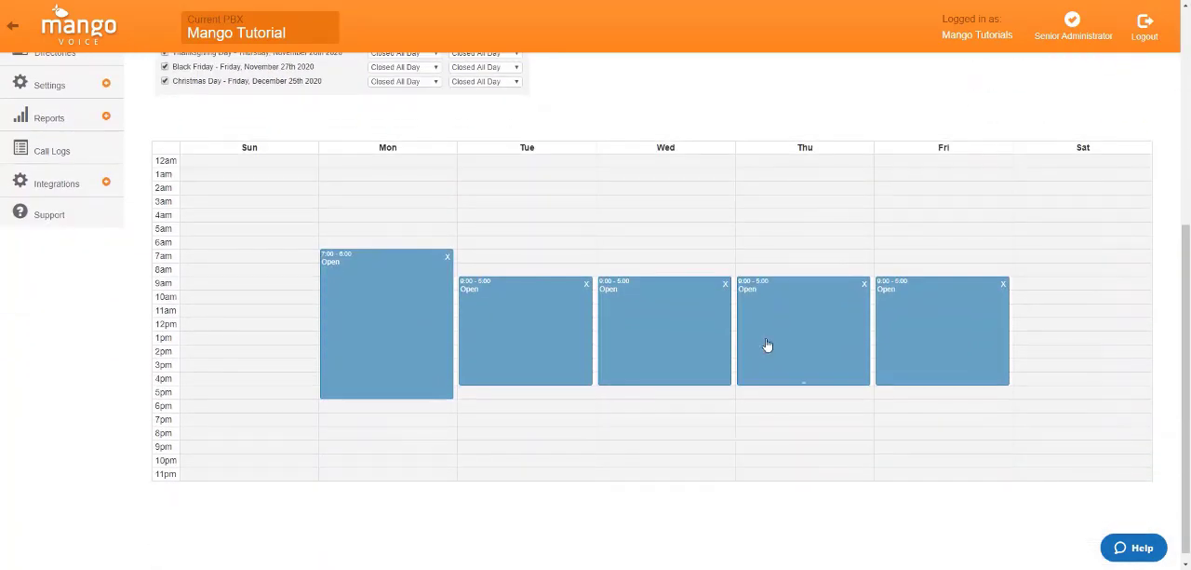
{"action": "mouse_move", "coordinate": [233, 244]}
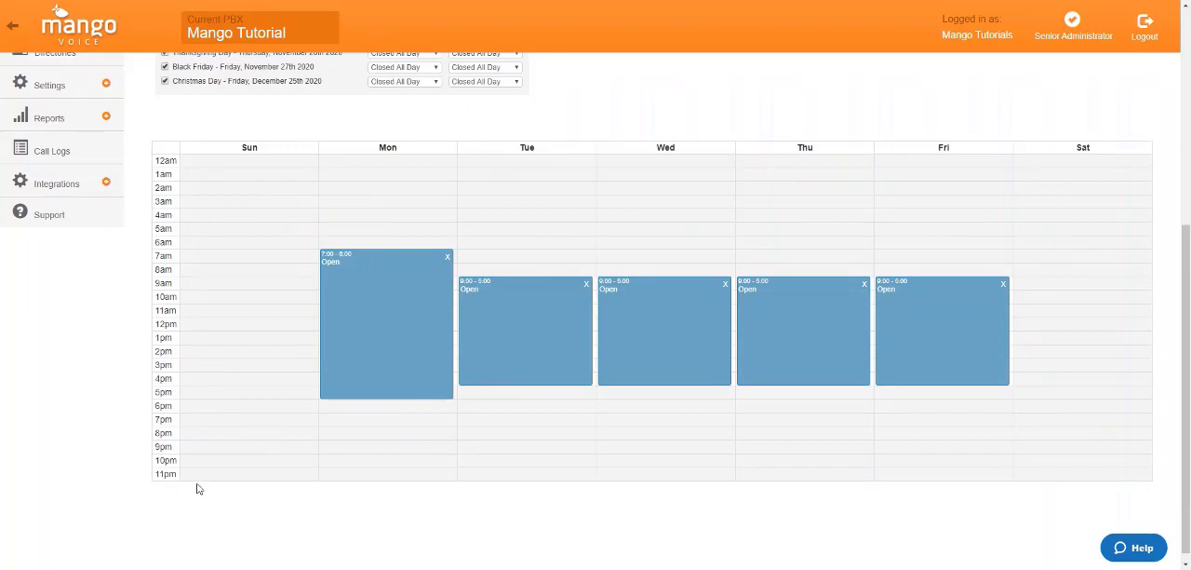
{"action": "mouse_move", "coordinate": [444, 293]}
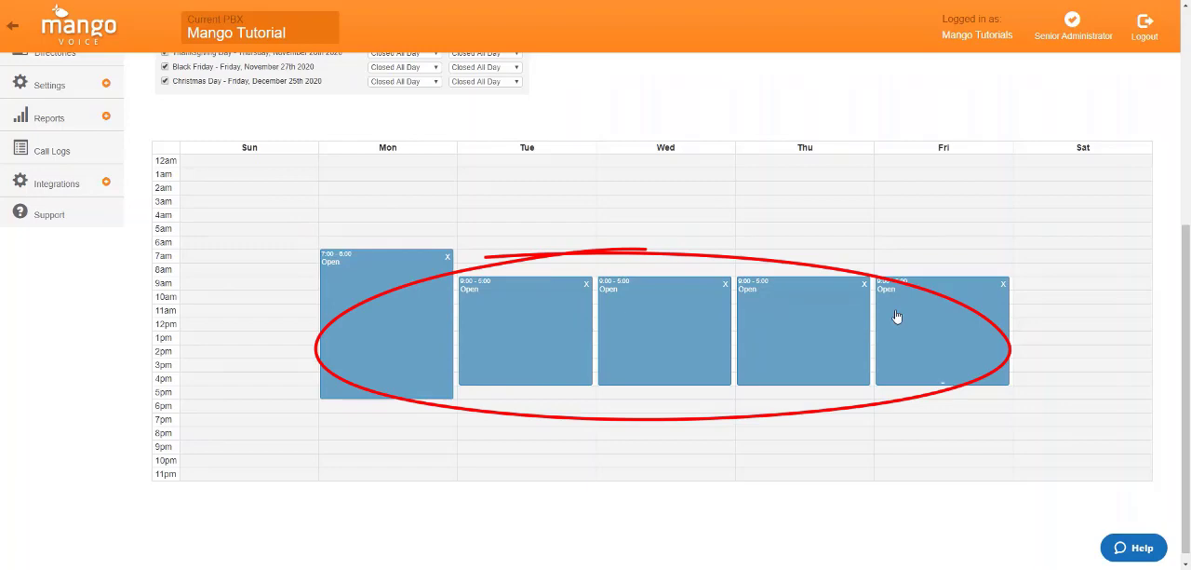
{"action": "mouse_move", "coordinate": [362, 330]}
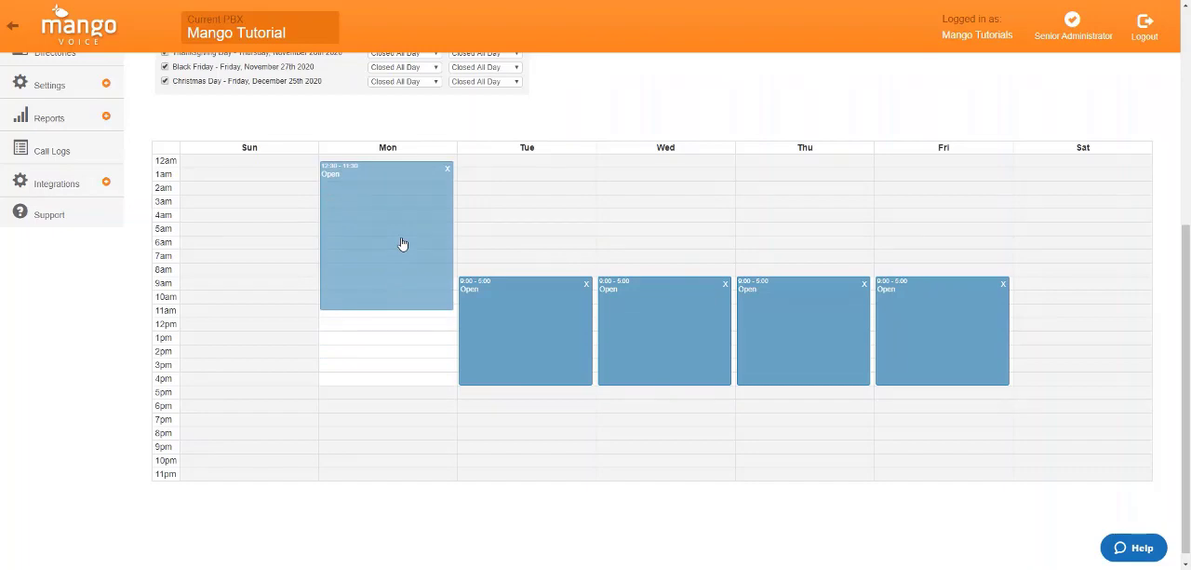
{"action": "mouse_move", "coordinate": [942, 333]}
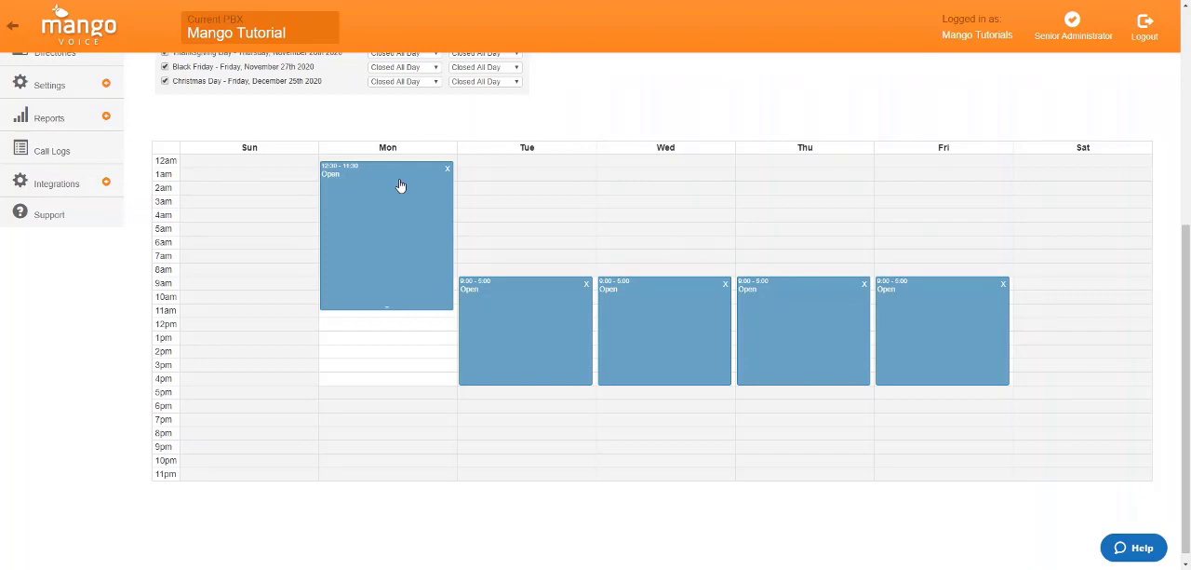
{"action": "mouse_move", "coordinate": [400, 209]}
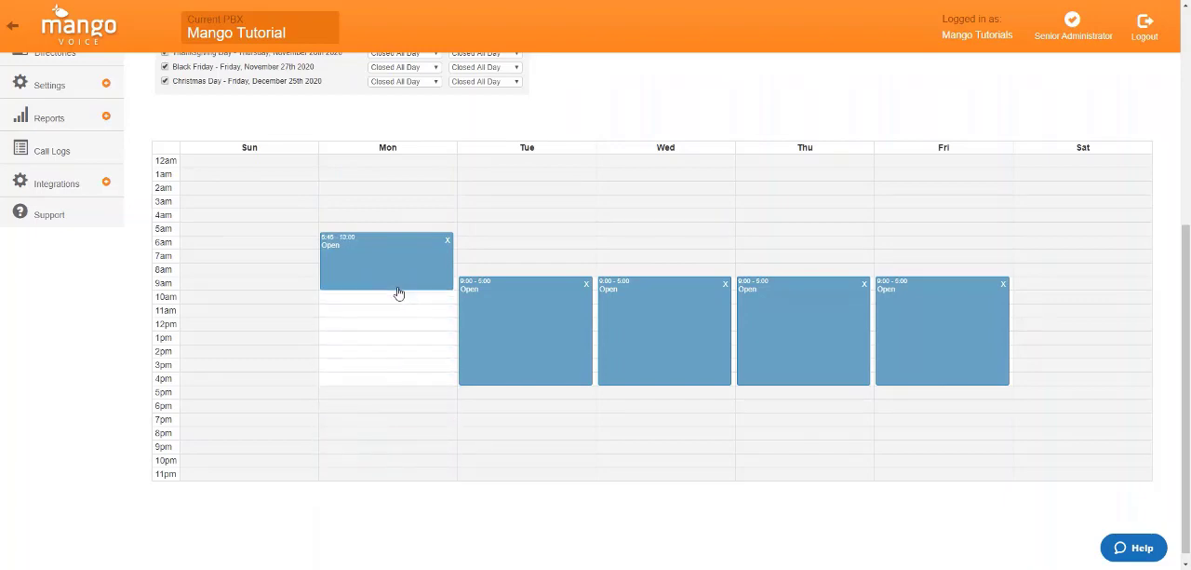
Resize Monday's open-hours block so it ends at 5:00 pm.
{"action": "left_click_drag", "start_coordinate": [387, 286], "coordinate": [391, 386]}
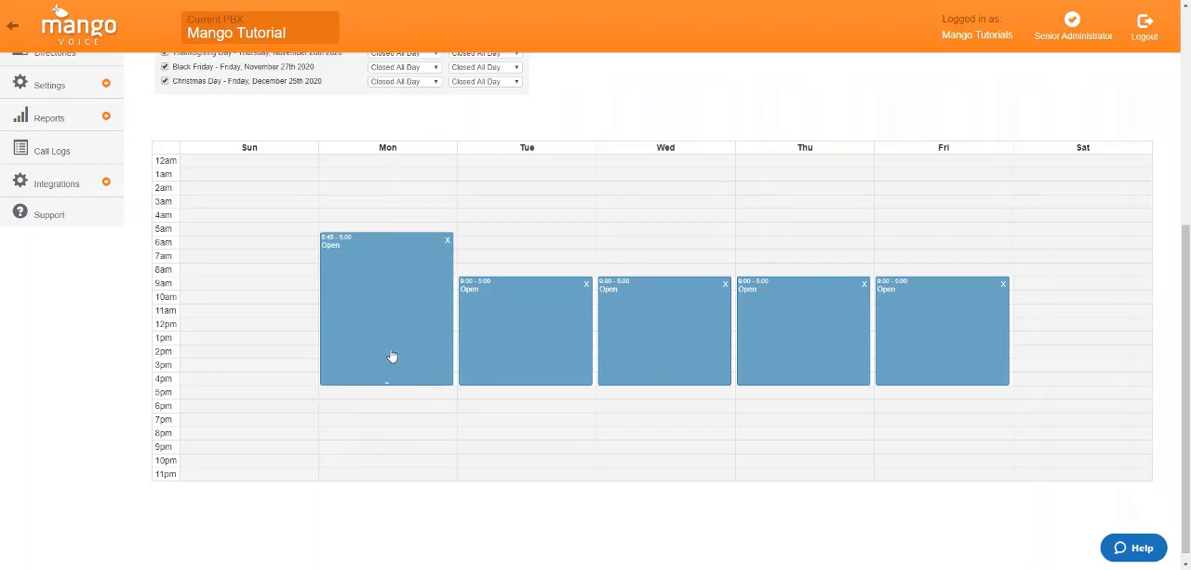
{"action": "mouse_move", "coordinate": [331, 244]}
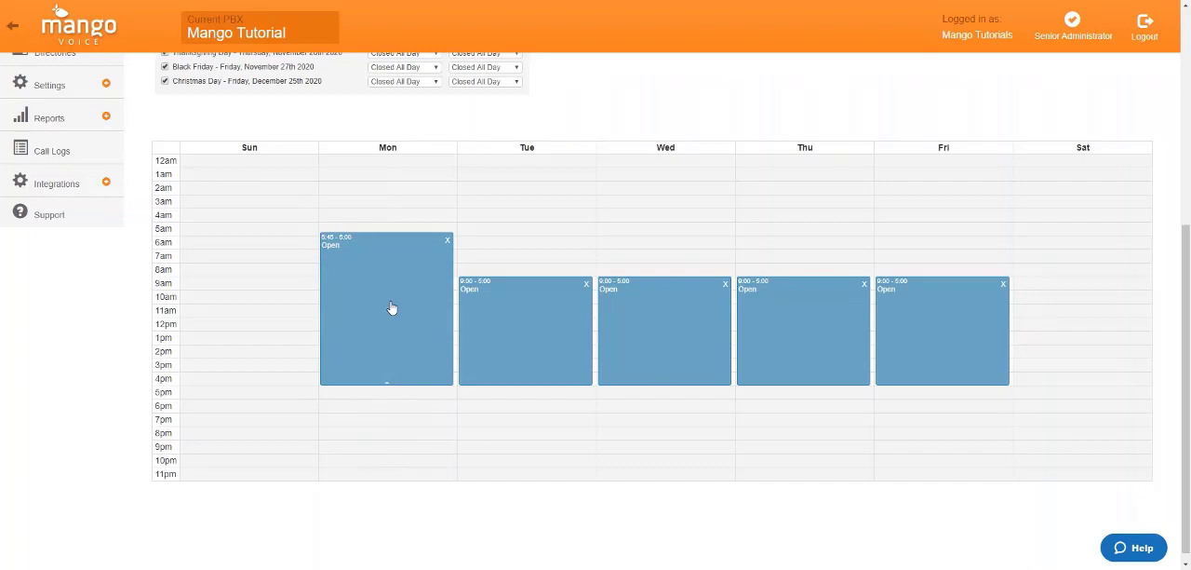
{"action": "mouse_move", "coordinate": [1070, 216]}
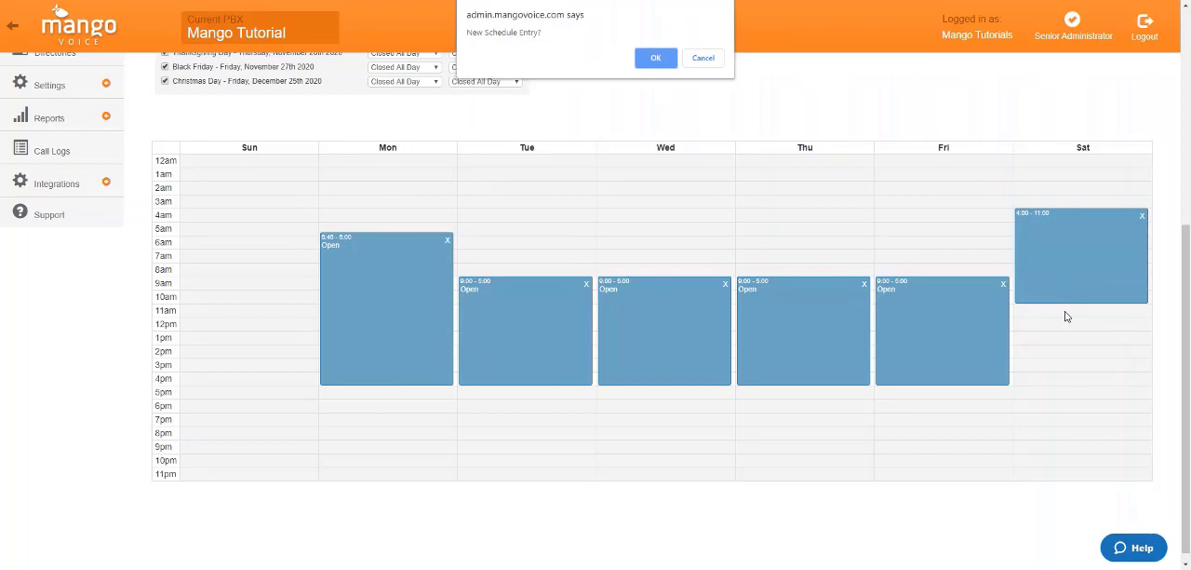
{"action": "left_click", "coordinate": [655, 57]}
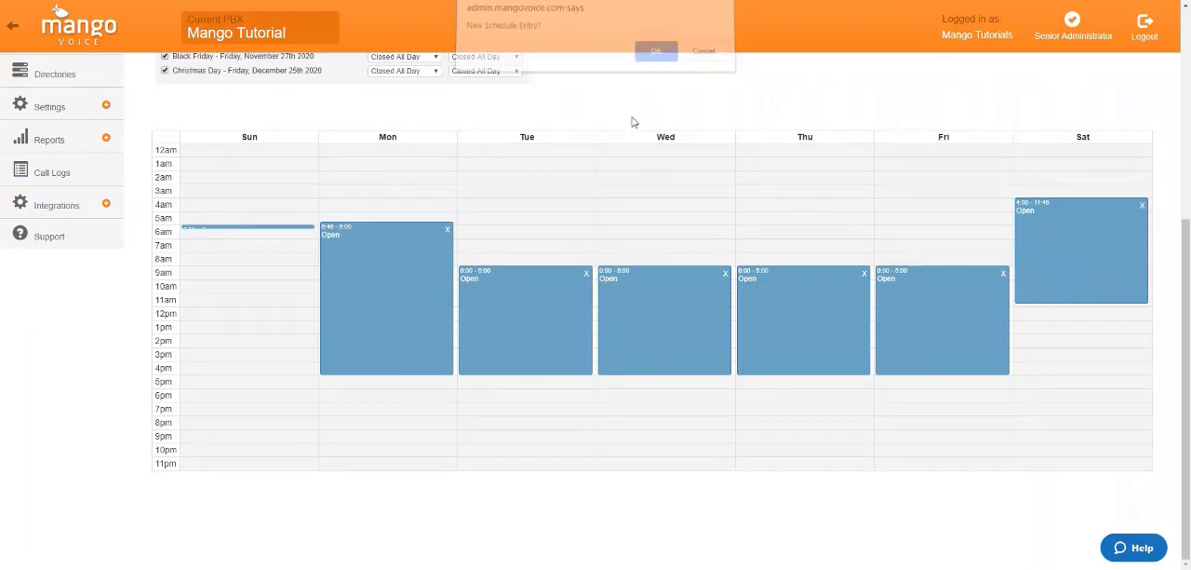
{"action": "left_click", "coordinate": [656, 50]}
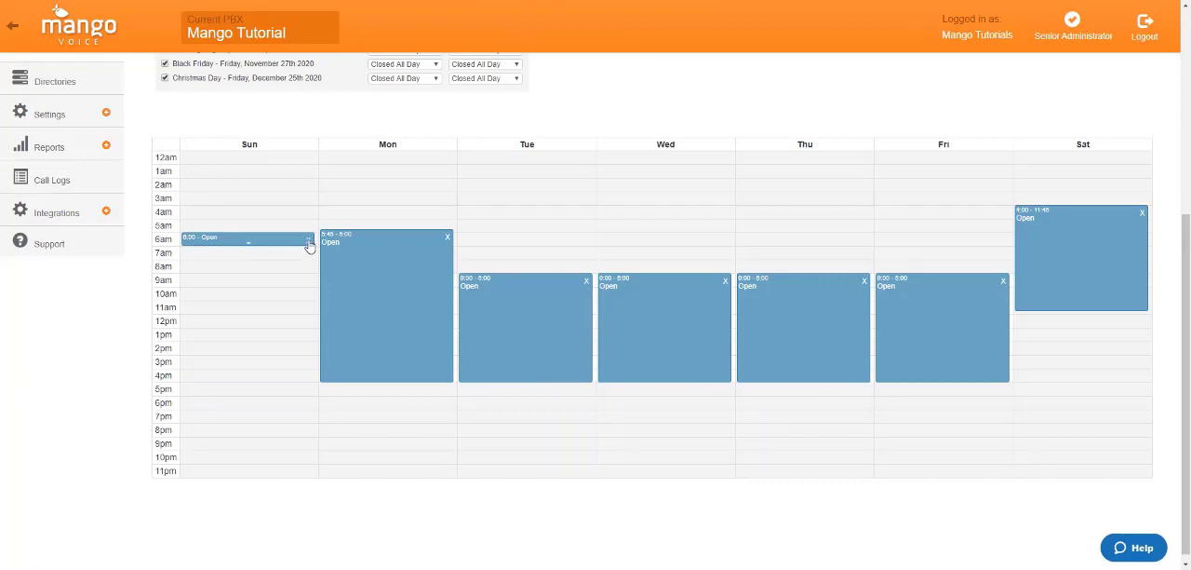
{"action": "left_click", "coordinate": [308, 239]}
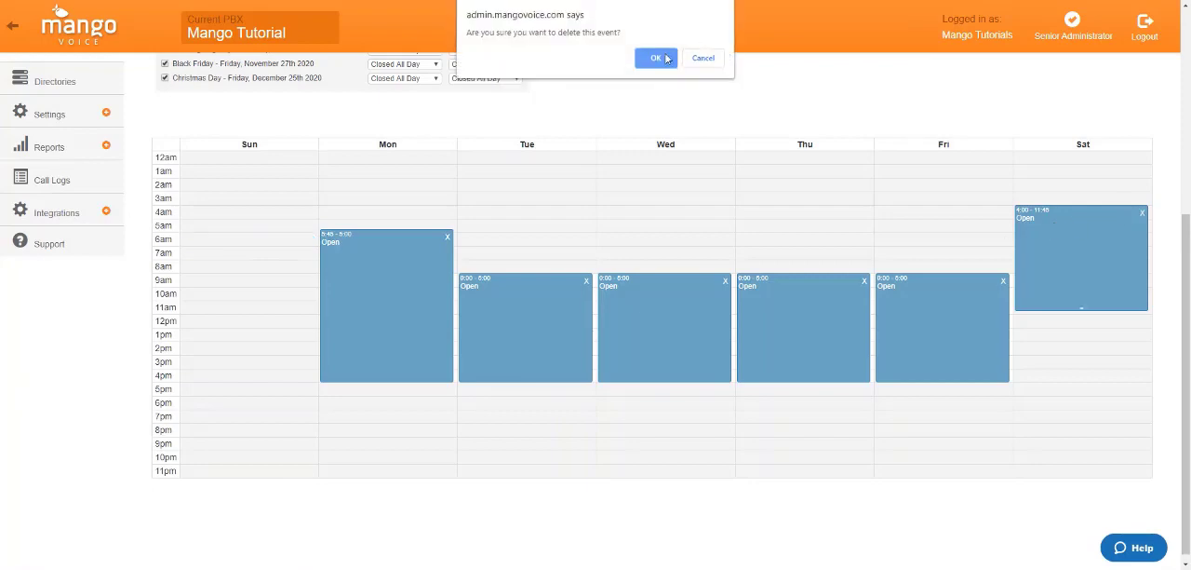
{"action": "left_click", "coordinate": [656, 57]}
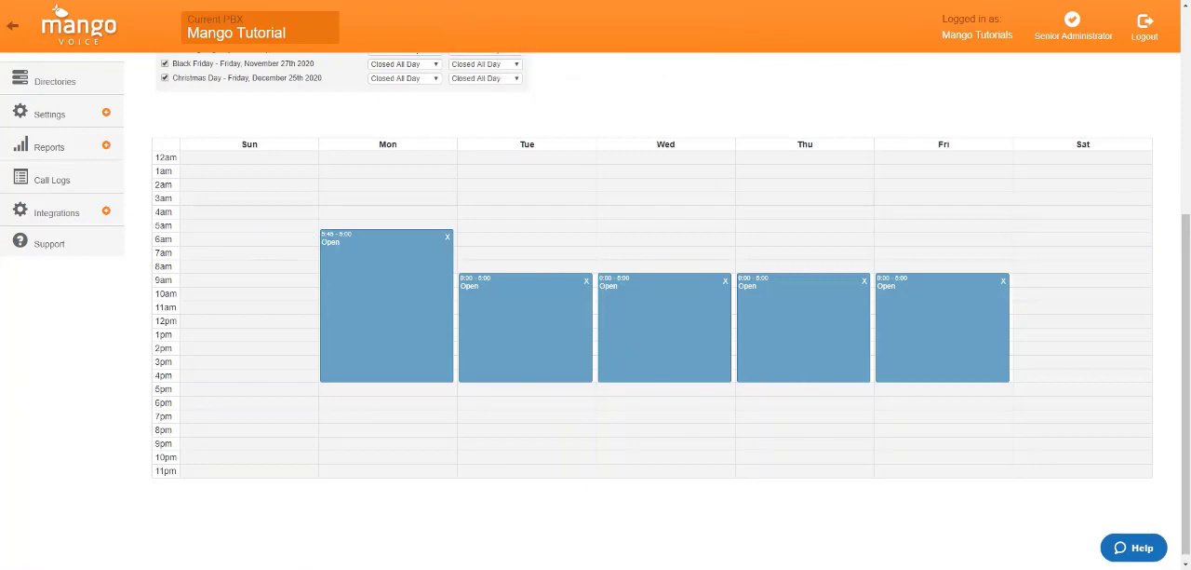